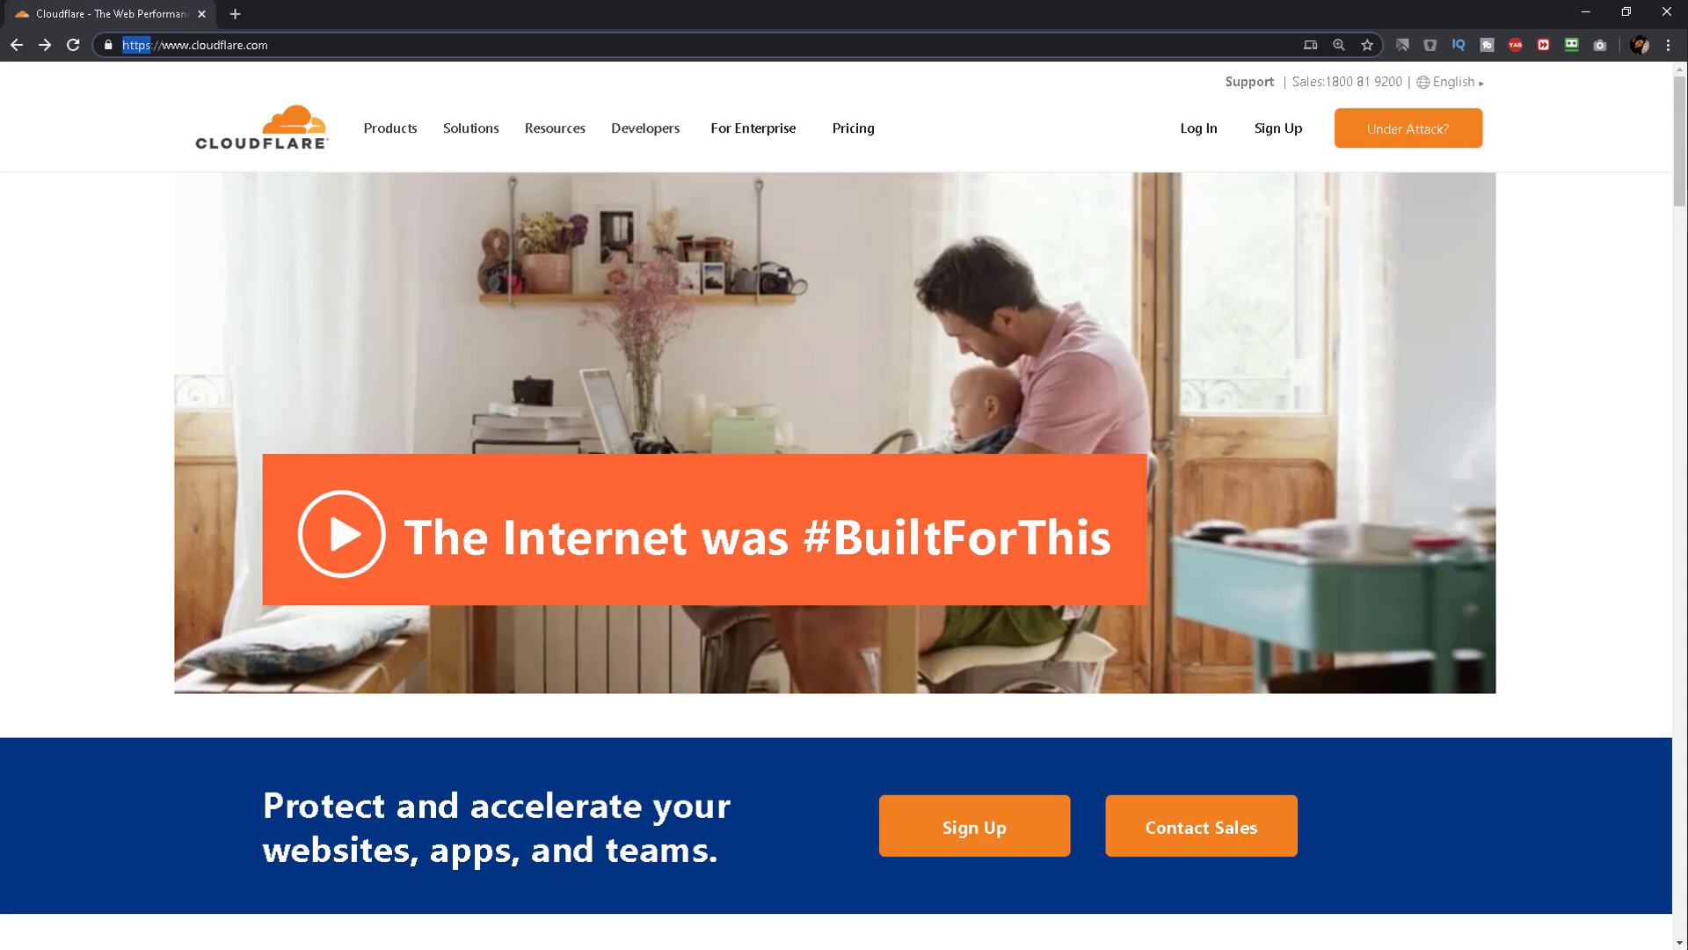
Step: Start Cloudflare sign-up from the homepage and focus the email and password fields
{"action": "left_click", "coordinate": [188, 46]}
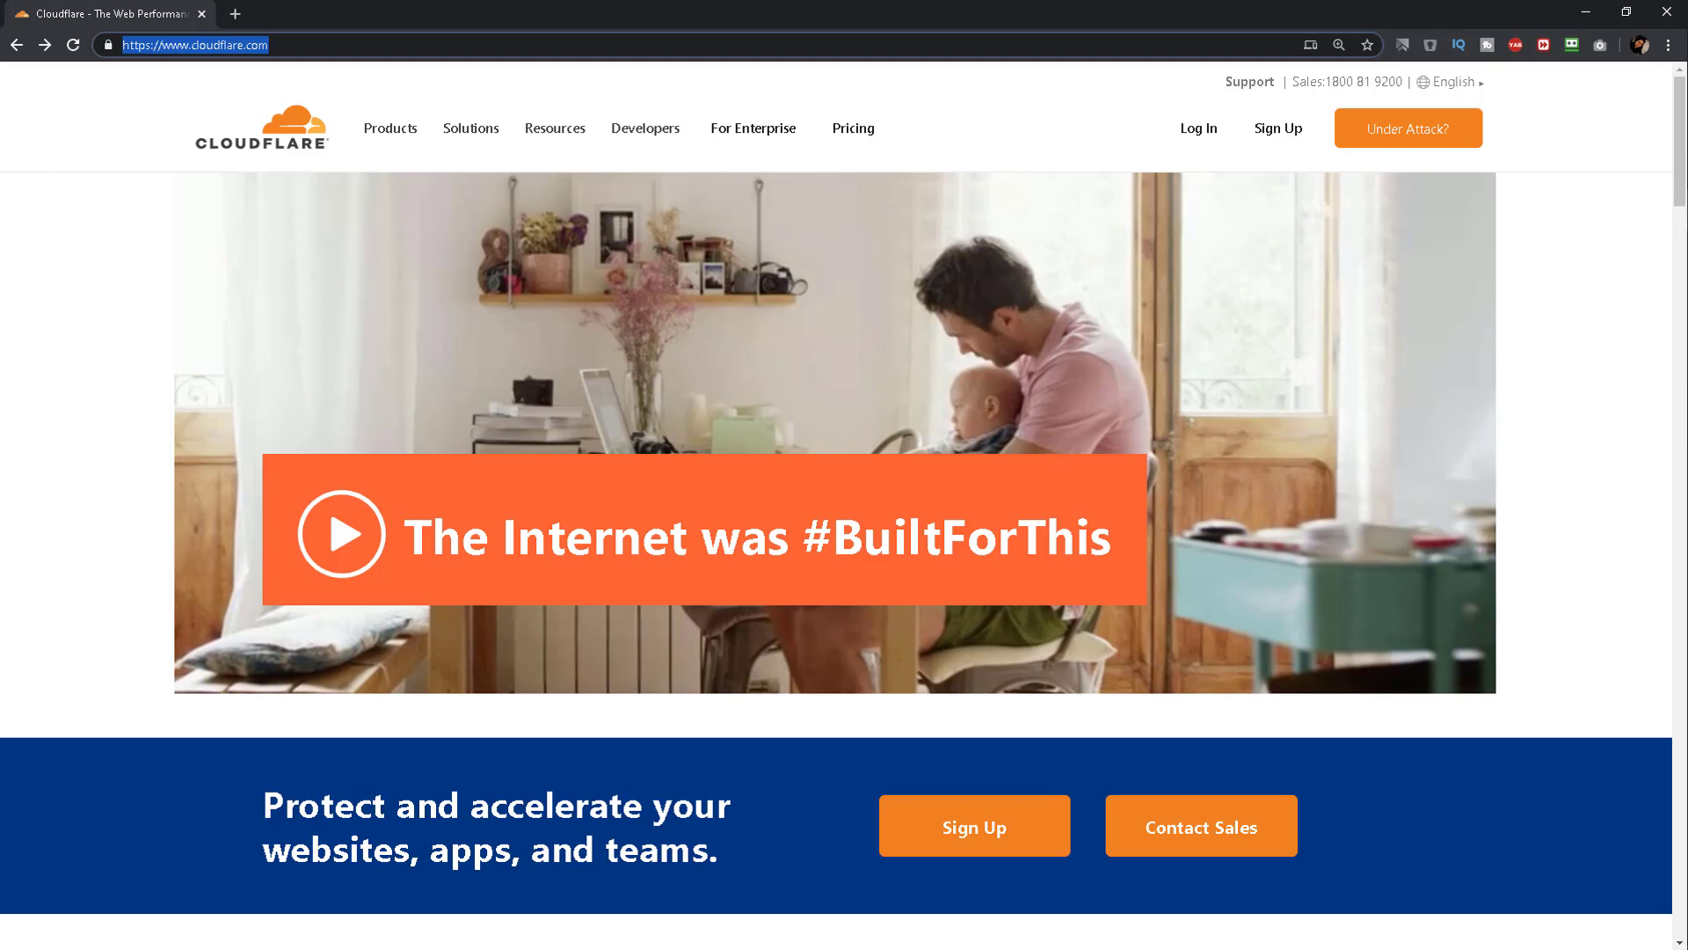
{"action": "mouse_move", "coordinate": [1279, 128]}
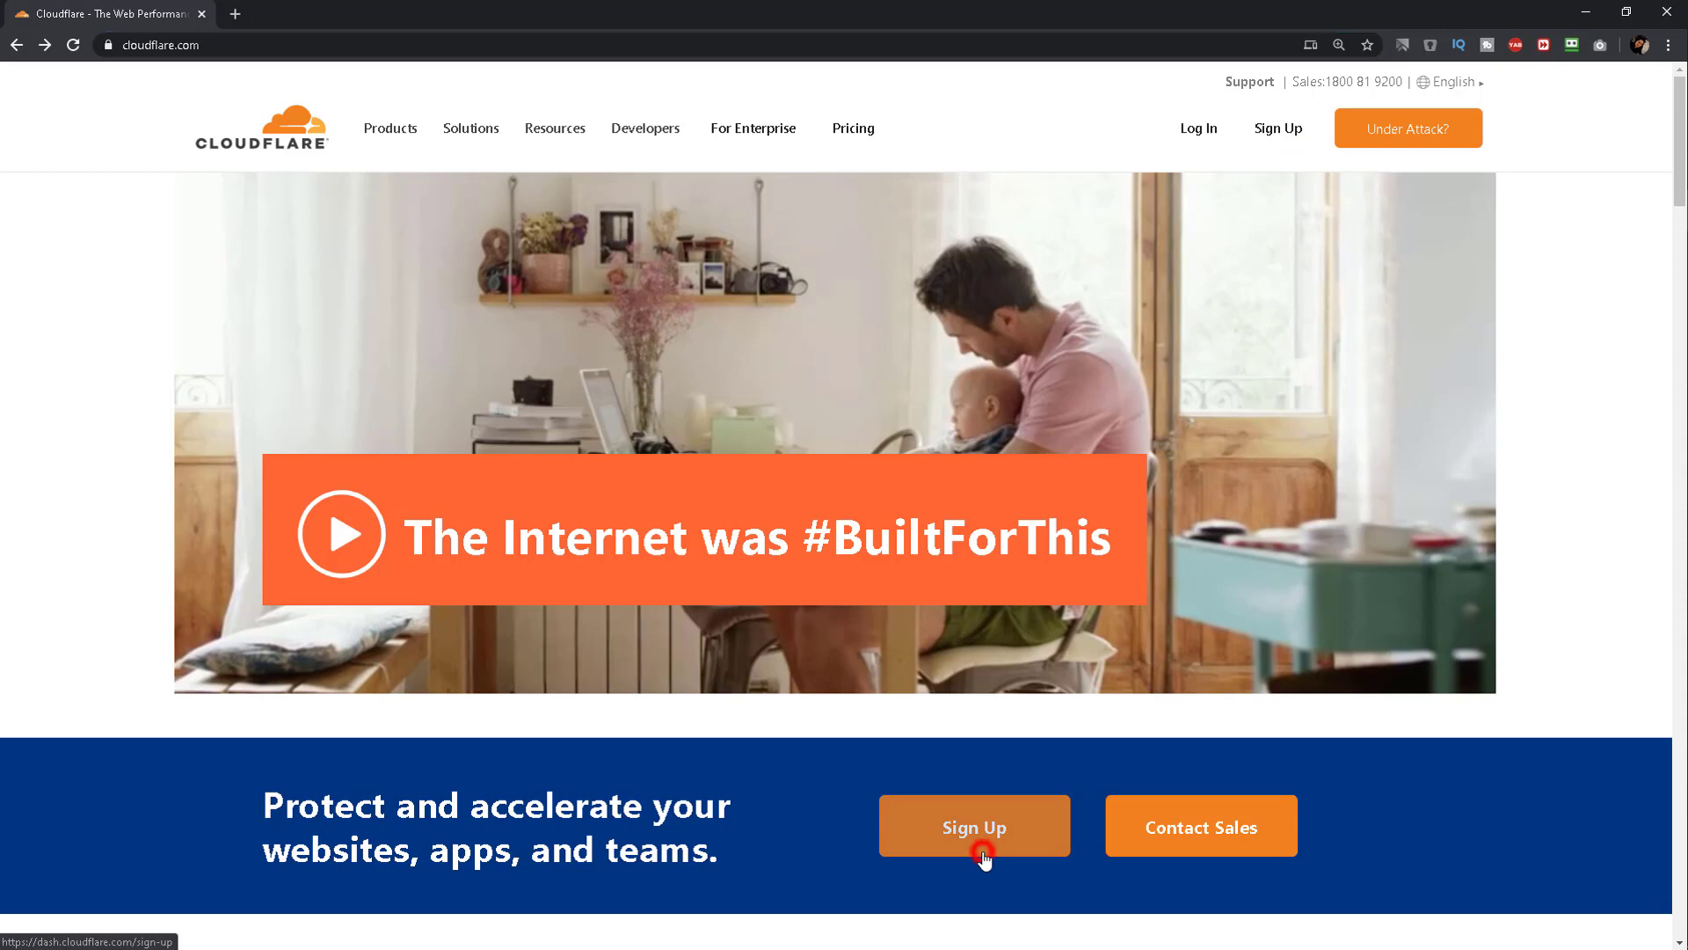
{"action": "left_click", "coordinate": [972, 827]}
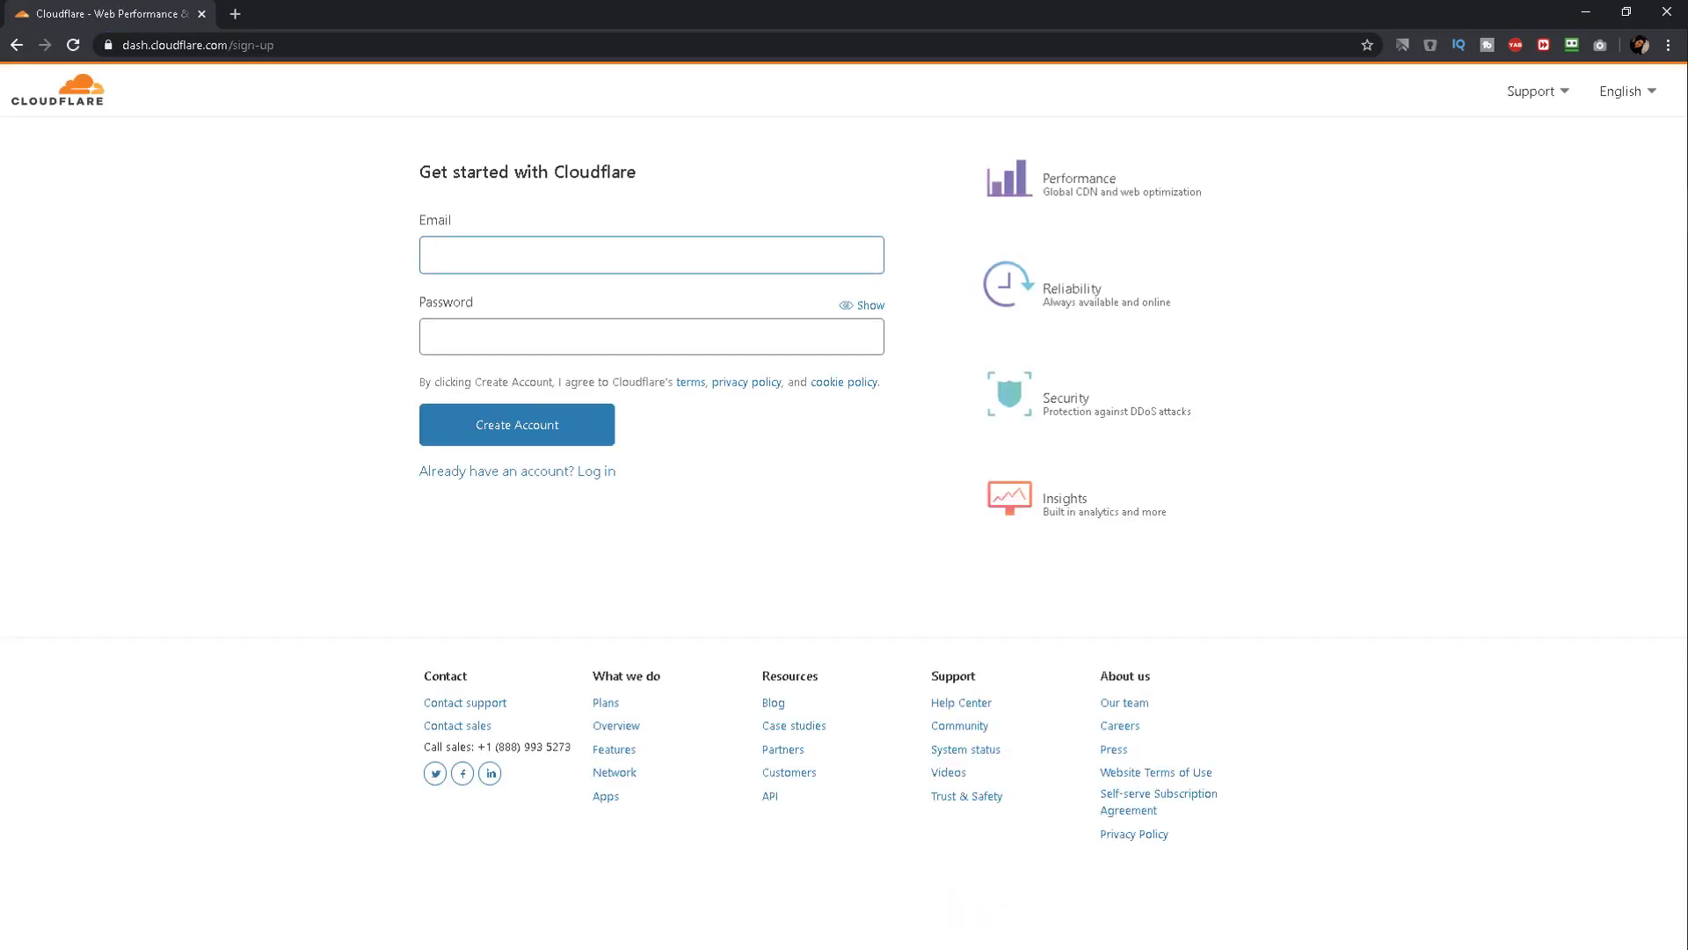
{"action": "left_click", "coordinate": [650, 255]}
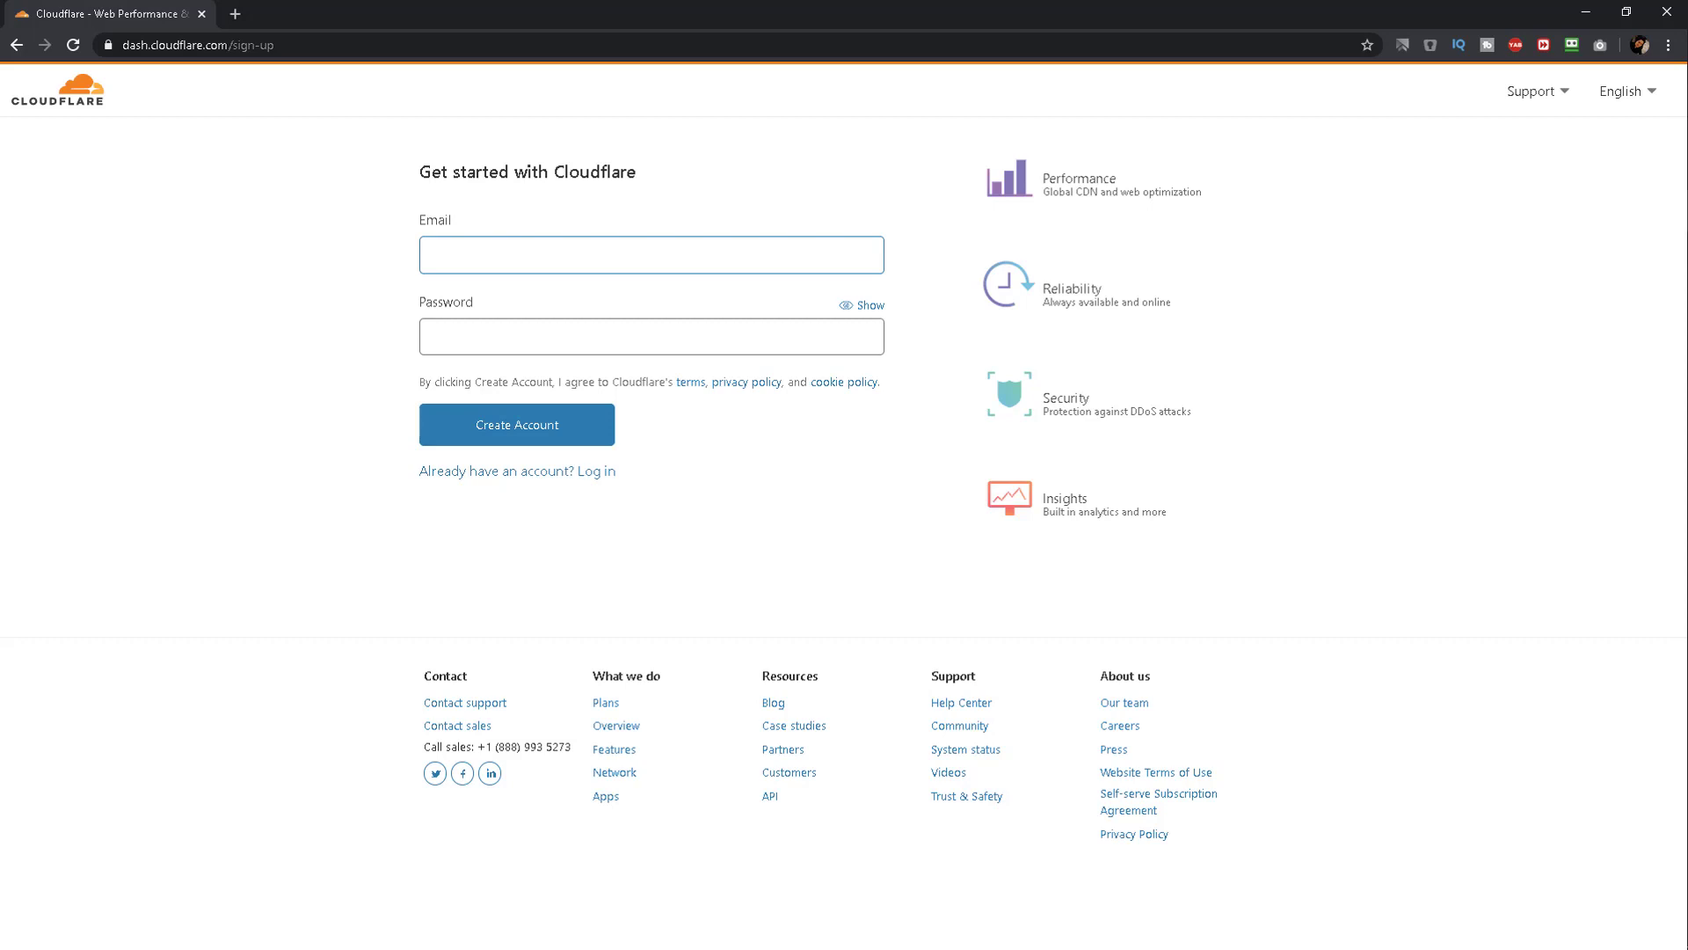
{"action": "left_click", "coordinate": [515, 423]}
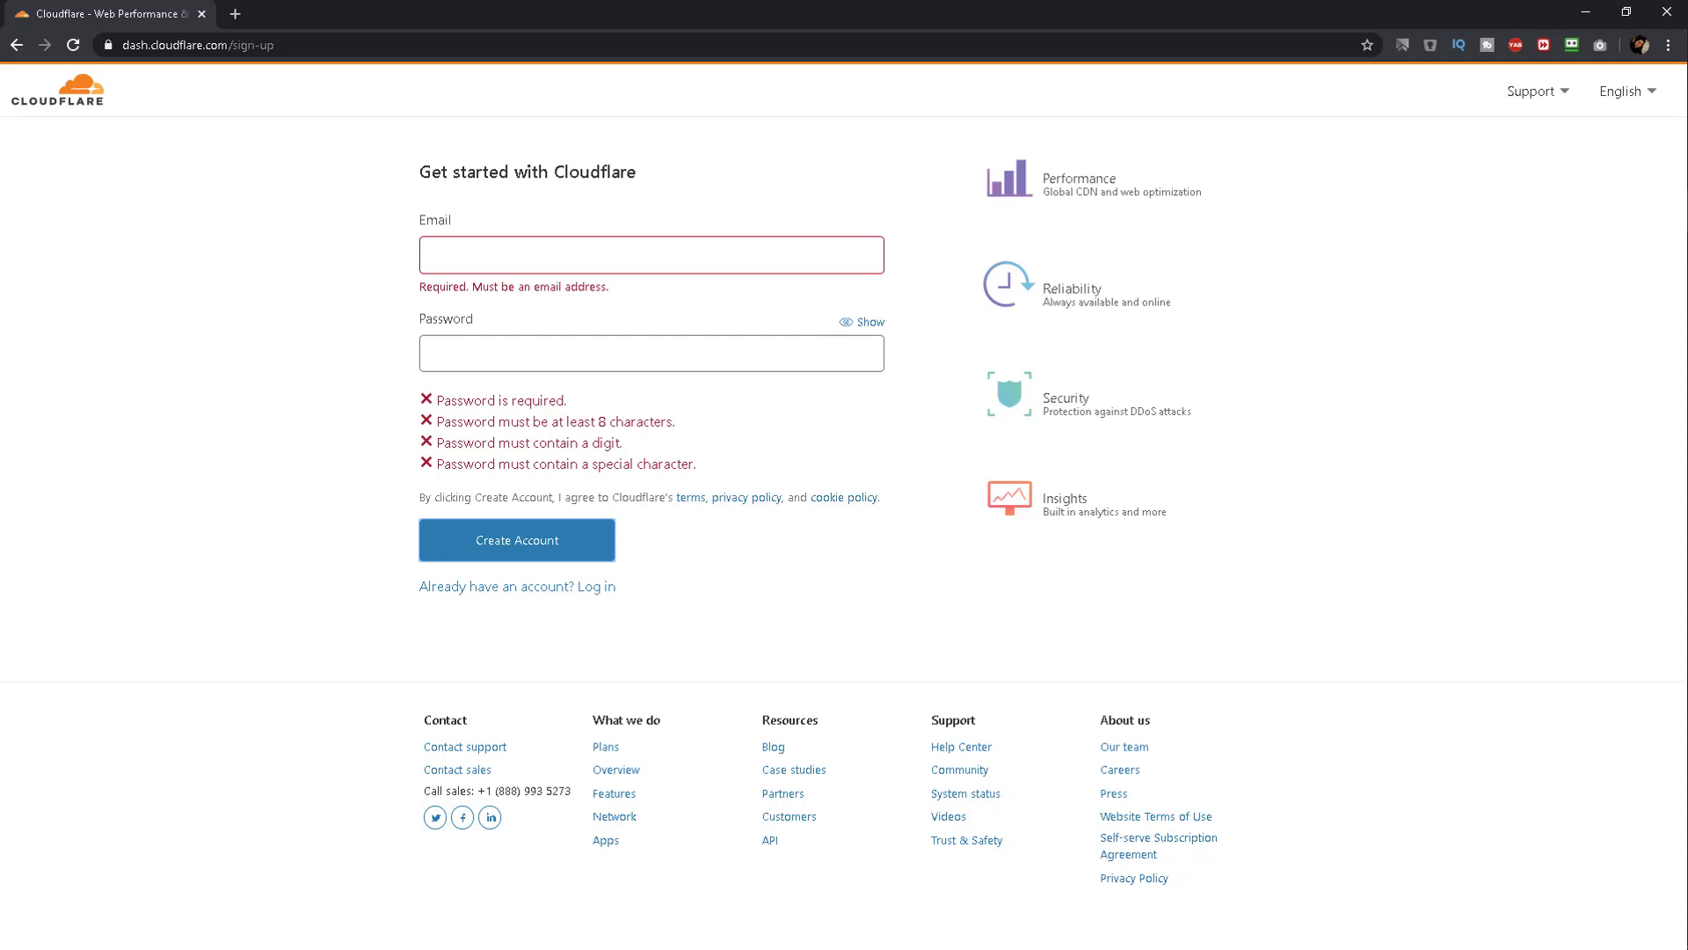
Step: Enter the Gmail address and a valid password, then create the Cloudflare account
{"action": "left_click", "coordinate": [650, 255]}
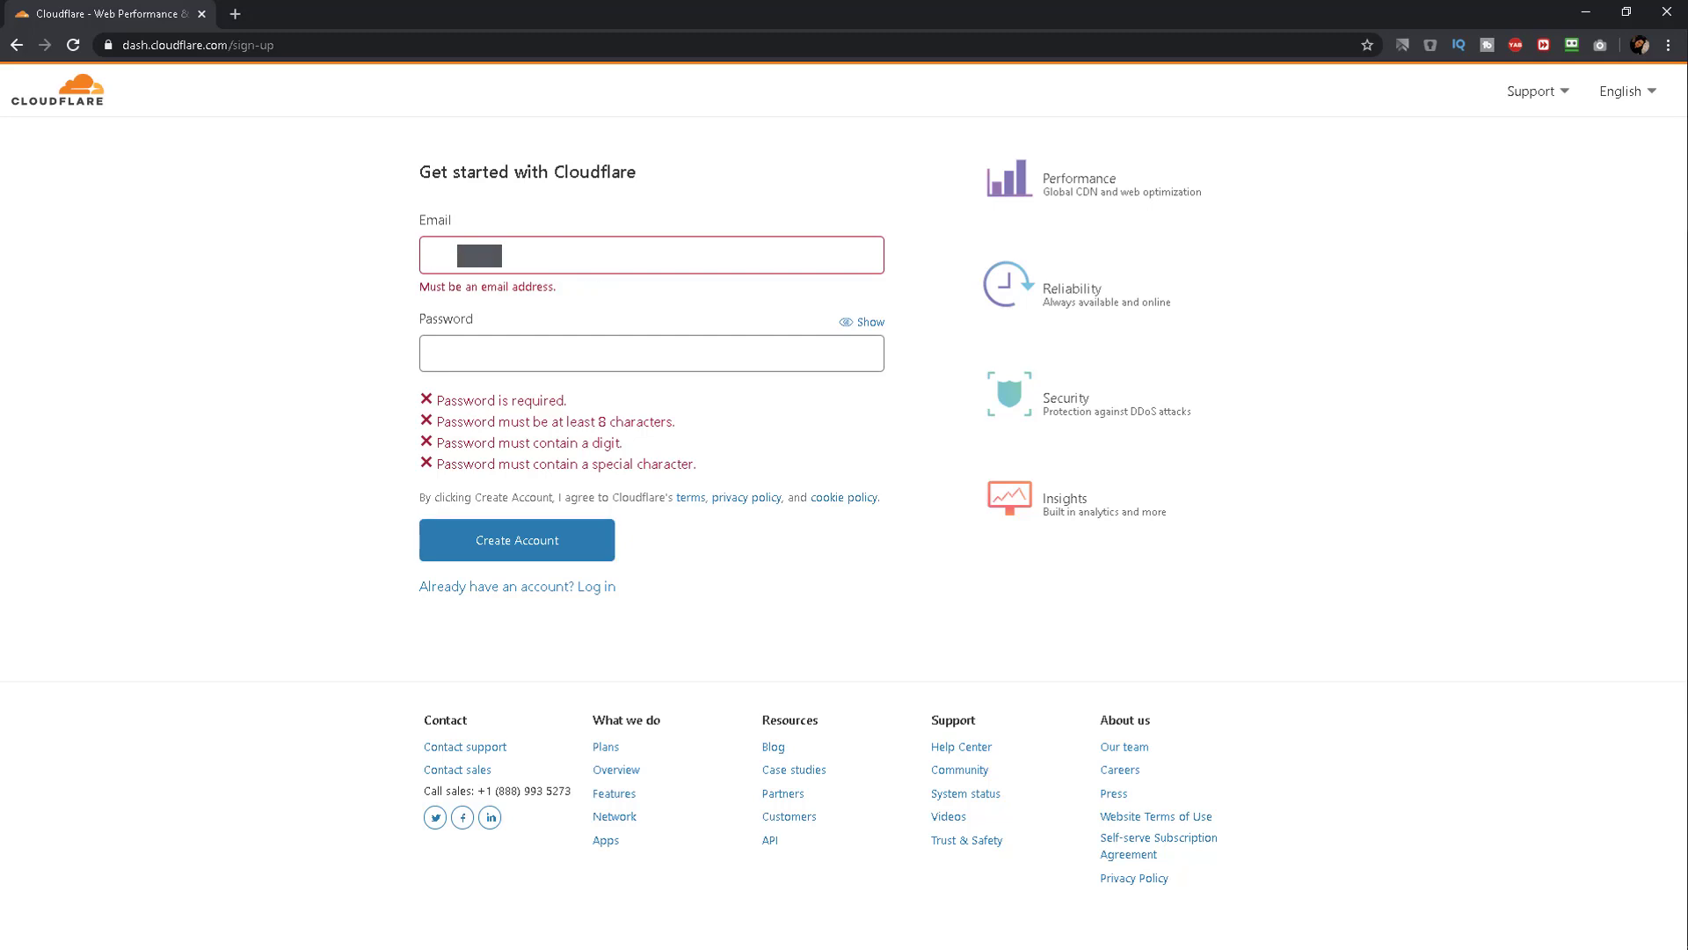
{"action": "type", "text": "@gmail"}
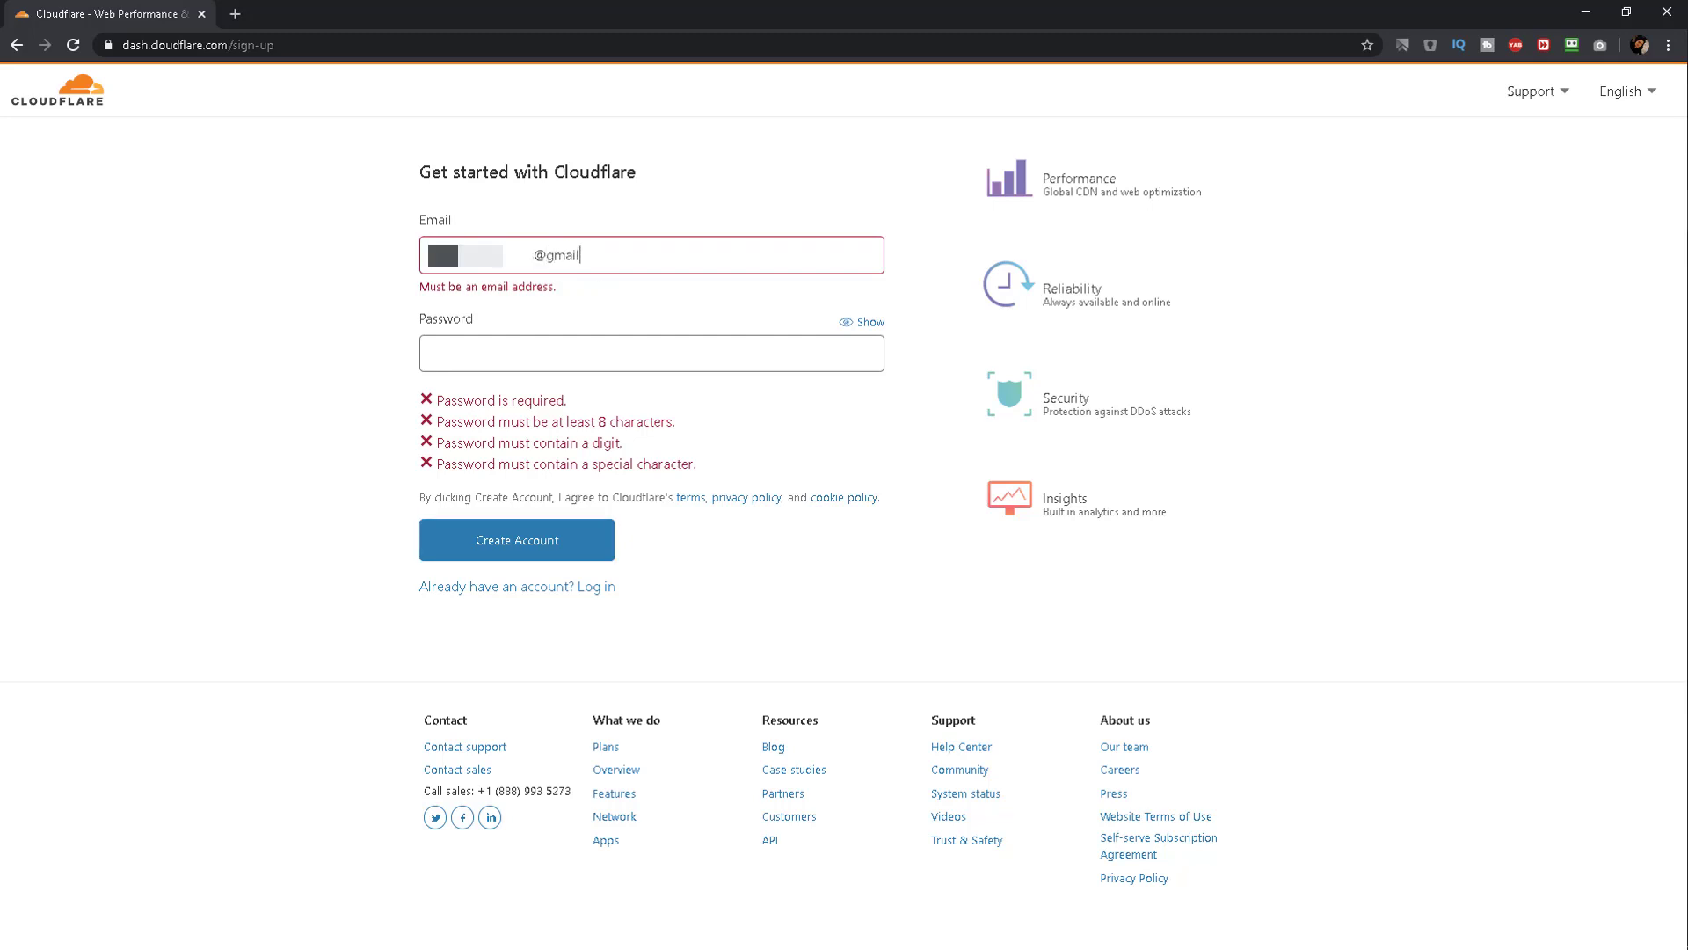
{"action": "type", "text": "•••"}
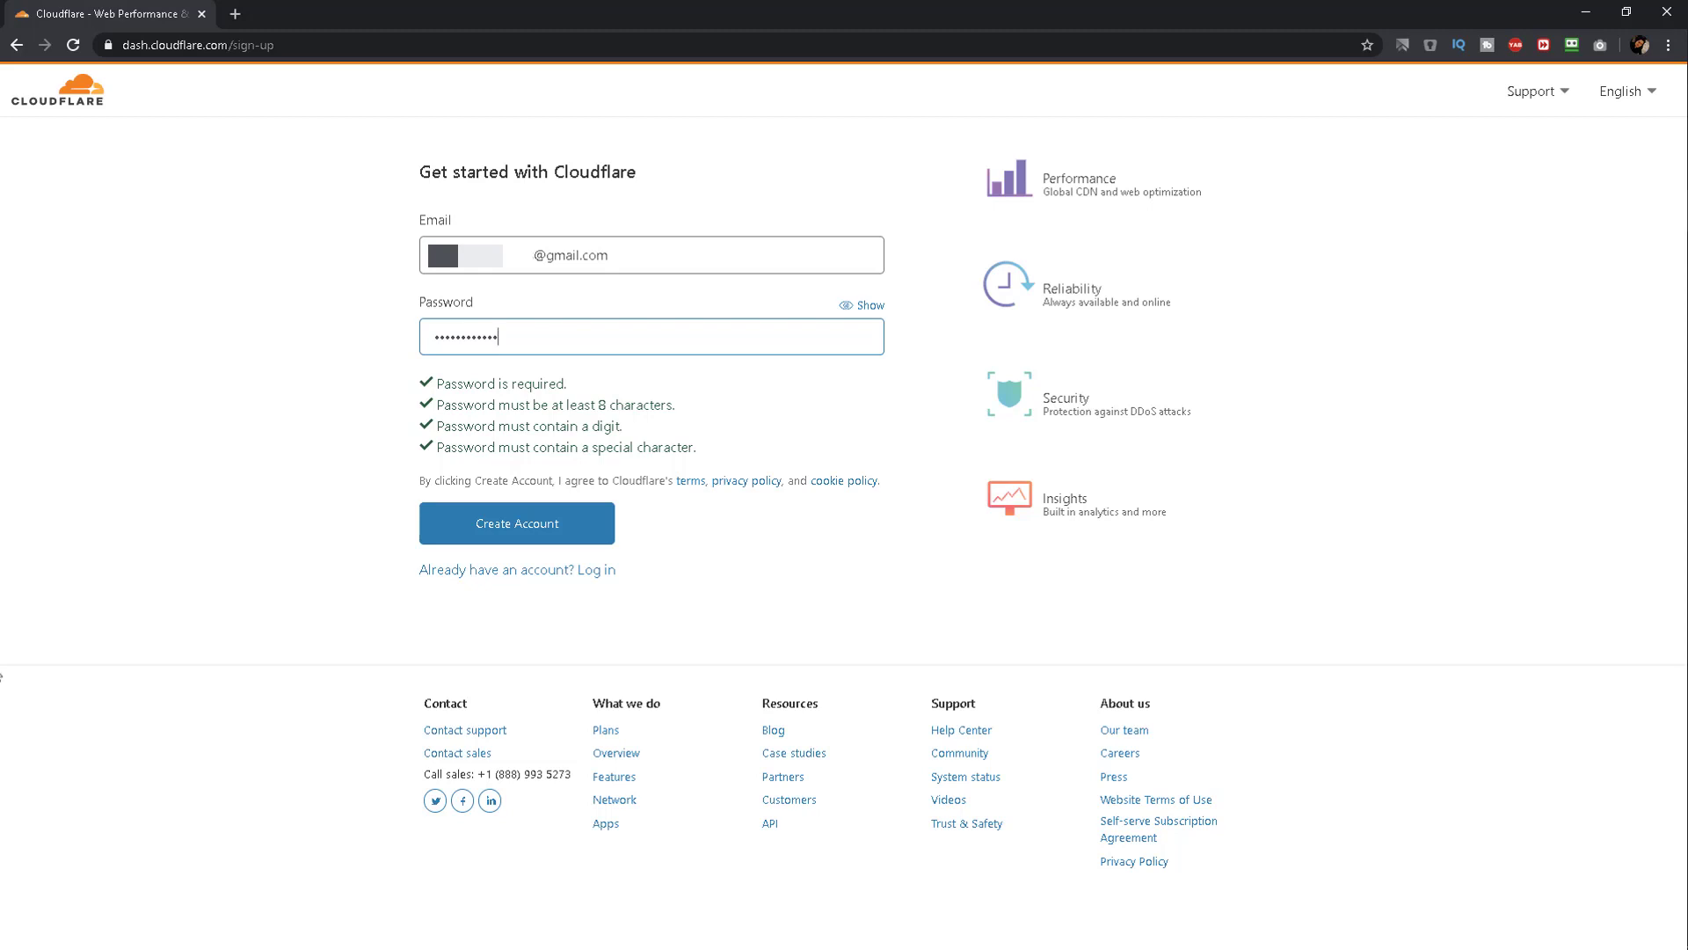
{"action": "left_click", "coordinate": [517, 524]}
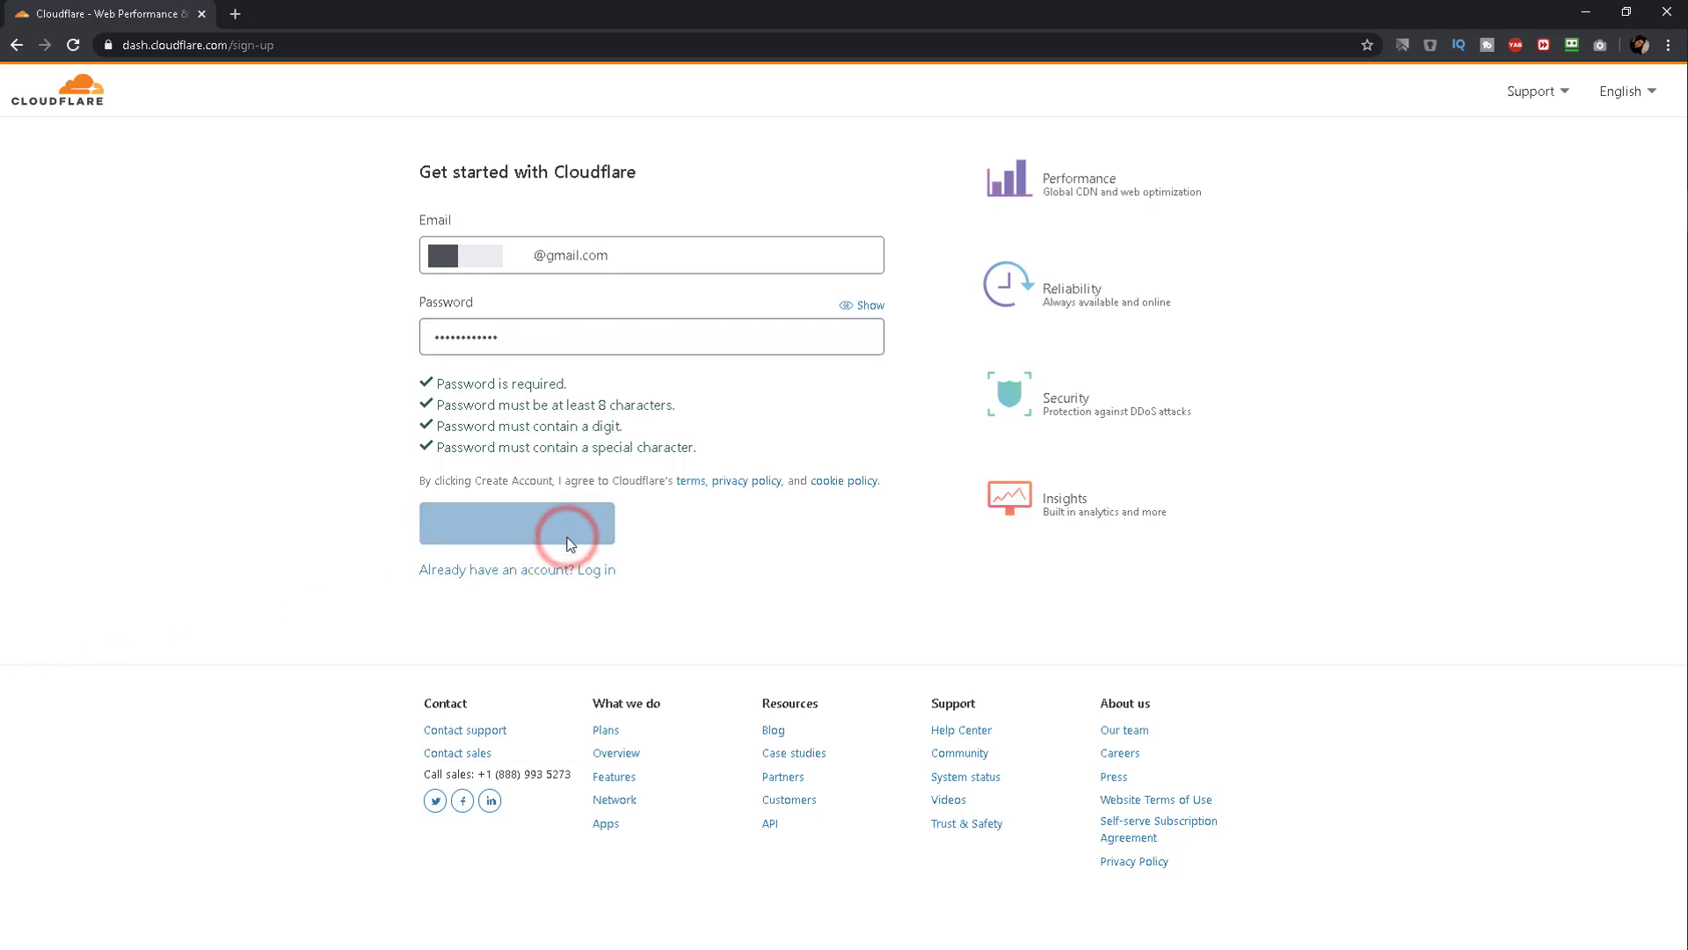
{"action": "left_click", "coordinate": [517, 523]}
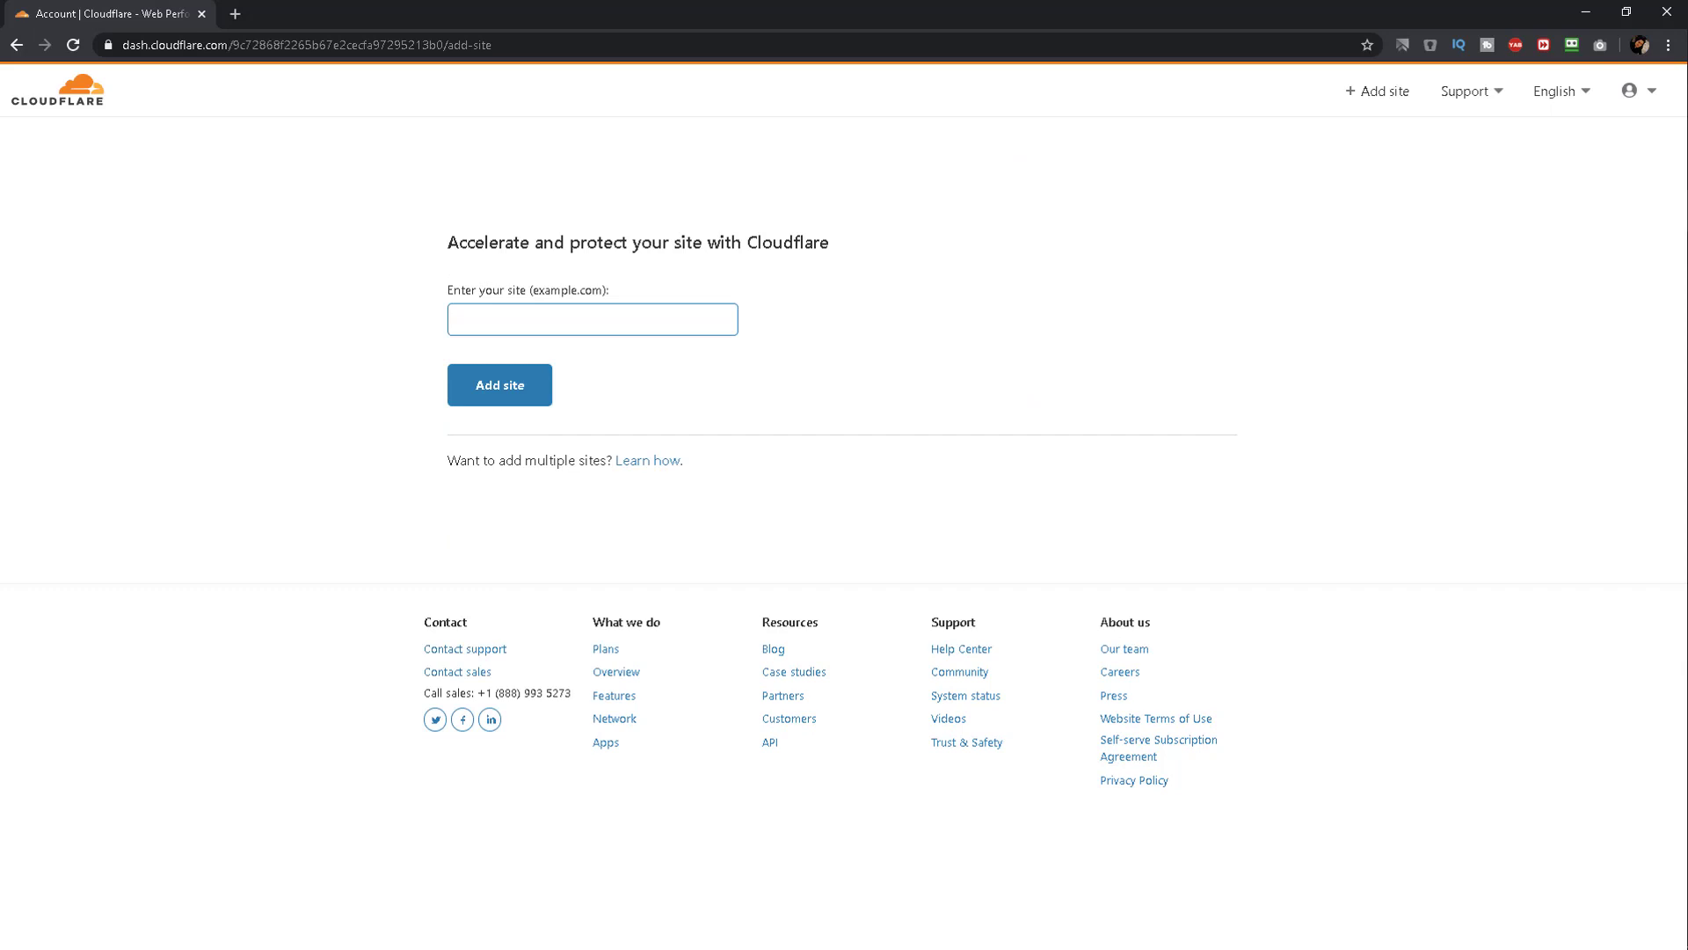